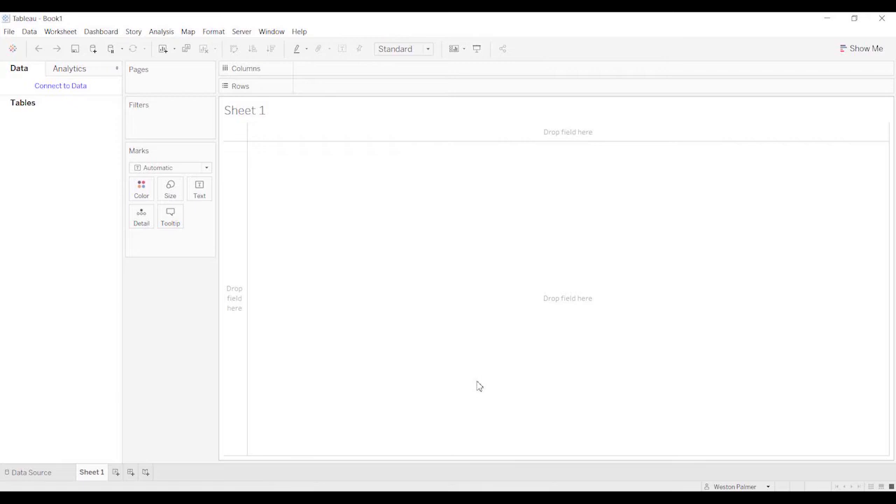
mouse_move(465, 420)
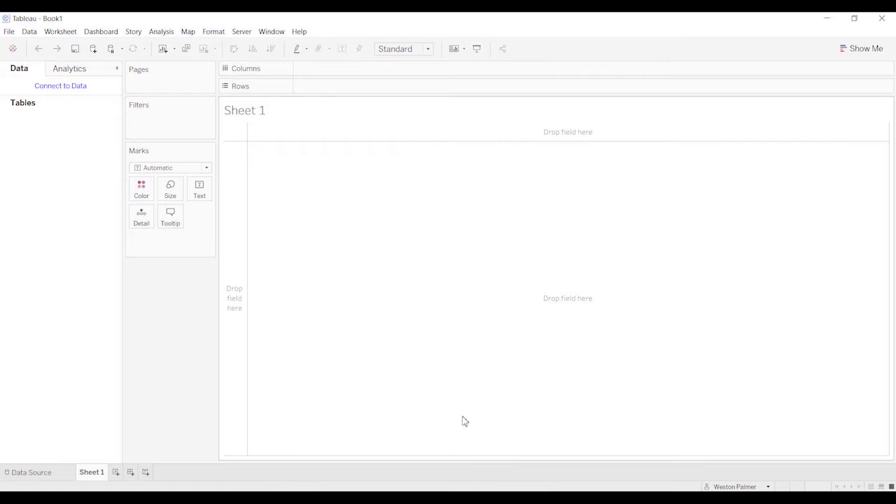
mouse_move(472, 383)
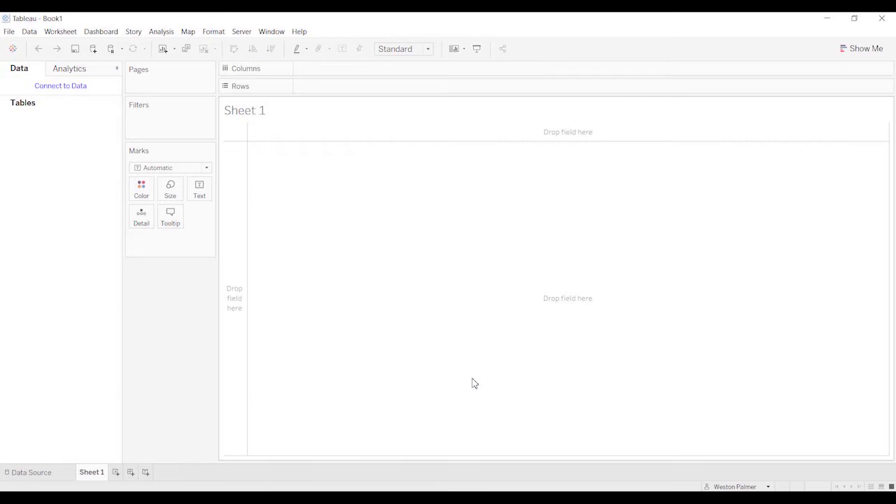
mouse_move(73, 114)
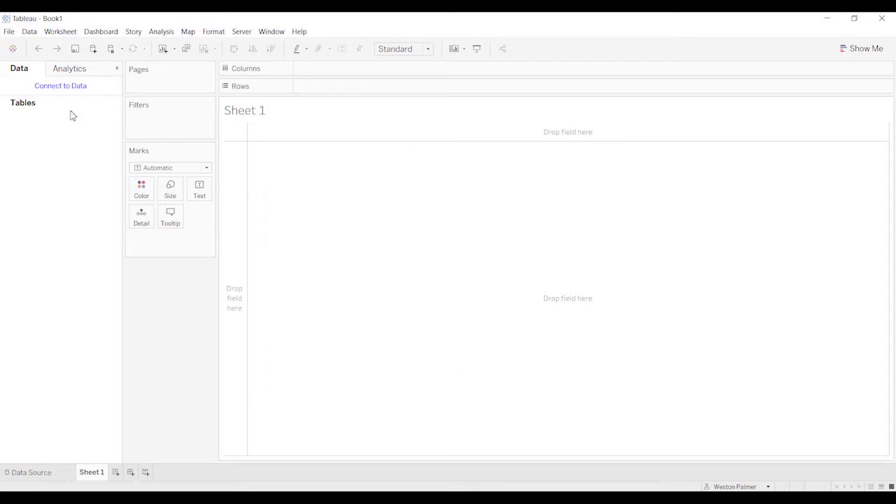
mouse_move(73, 96)
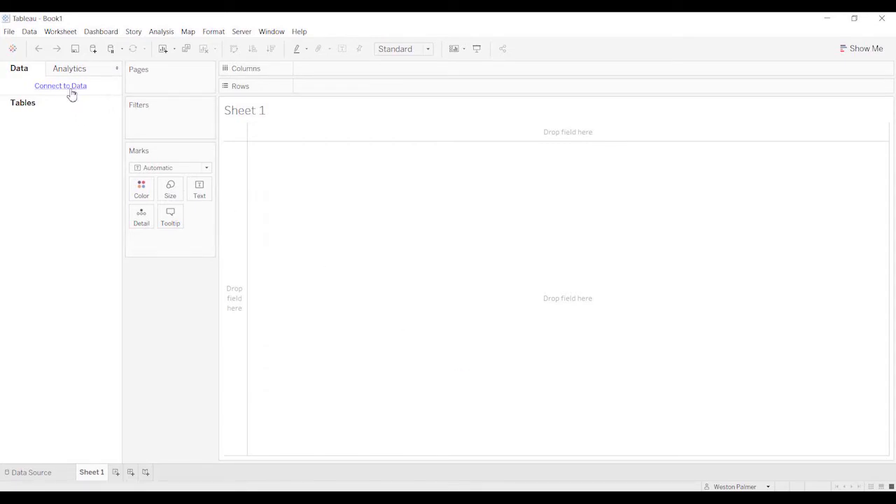
Step: Bring up the Connect to Data pane listing server connectors such as Google Analytics
left_click(61, 85)
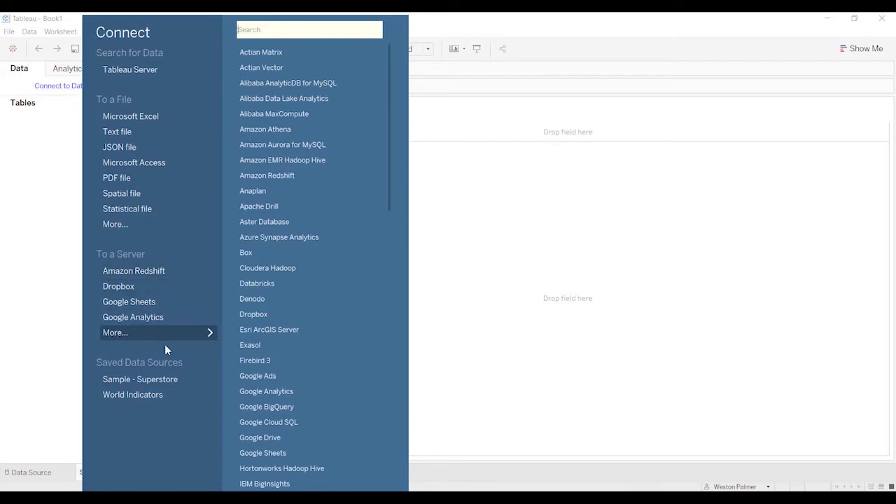
mouse_move(133, 316)
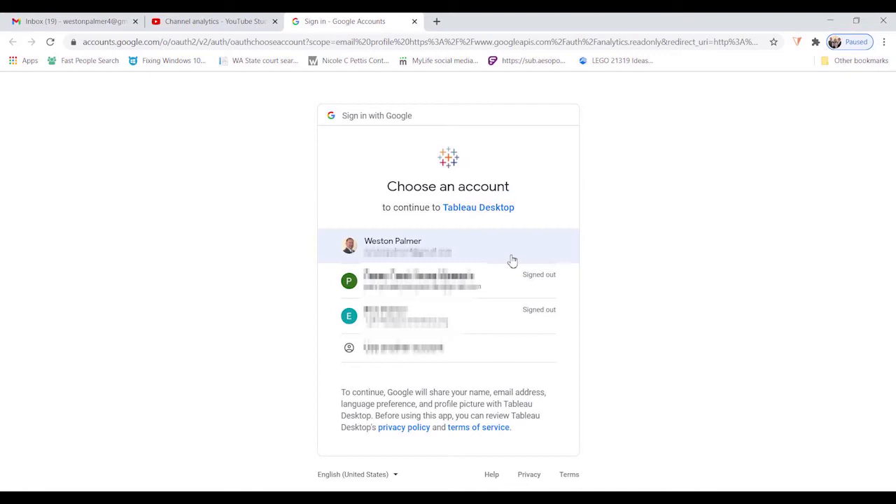
Step: Sign in with the Google account and allow Tableau access to the Analytics data
left_click(448, 246)
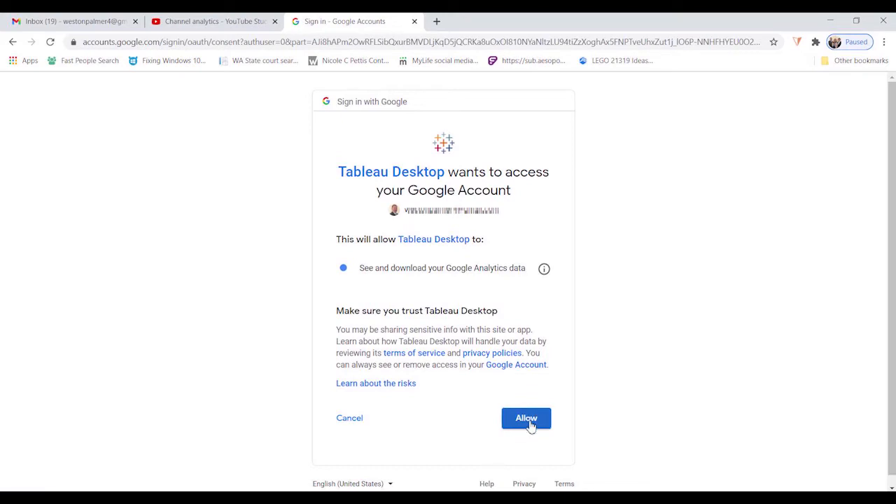
left_click(526, 417)
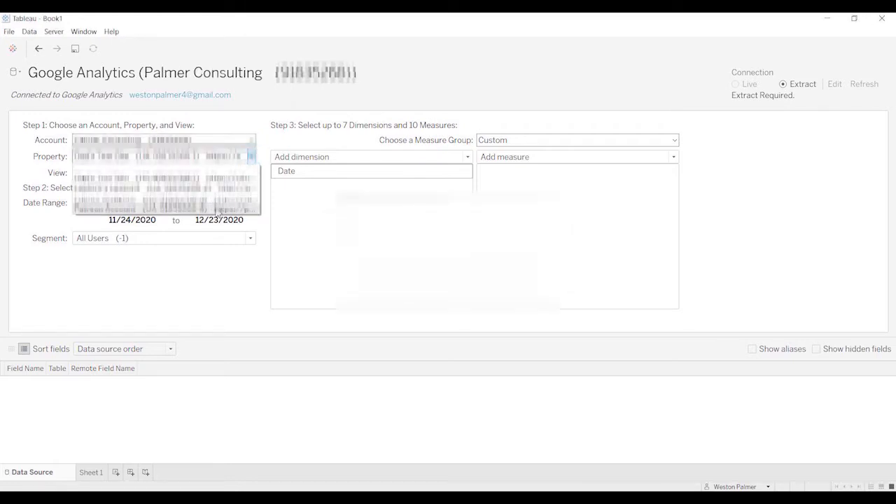
Step: Choose the Analytics property and set the date range to This Year to Yesterday (1/1/2020–12/23/2020)
left_click(161, 202)
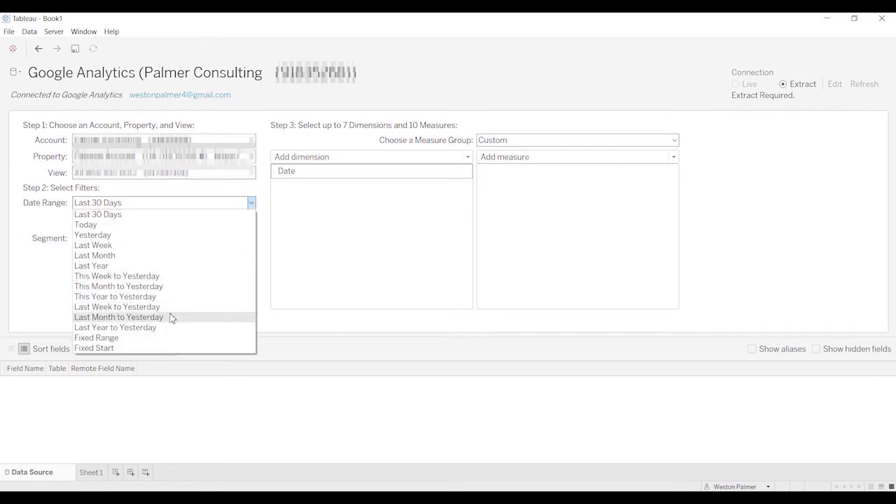
mouse_move(169, 330)
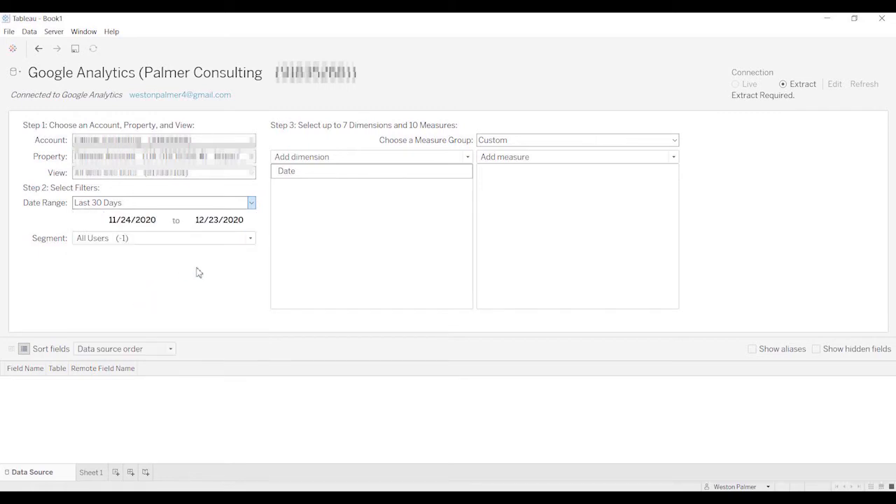
left_click(163, 202)
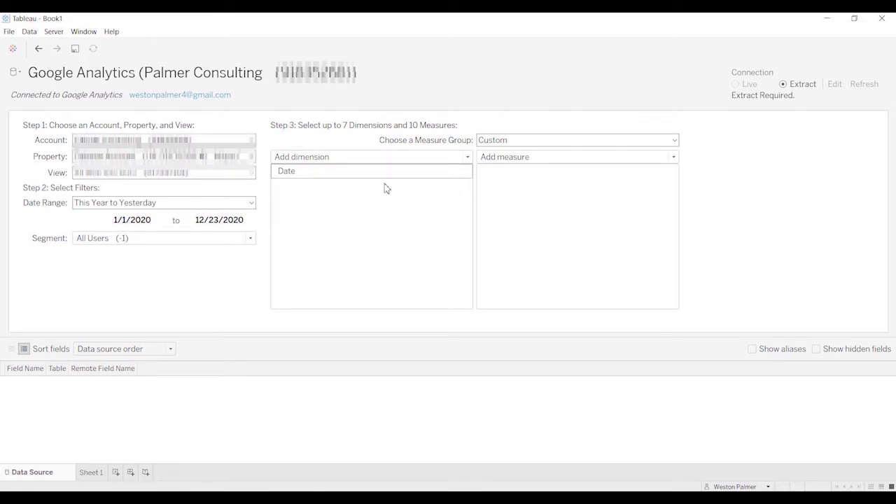
mouse_move(353, 233)
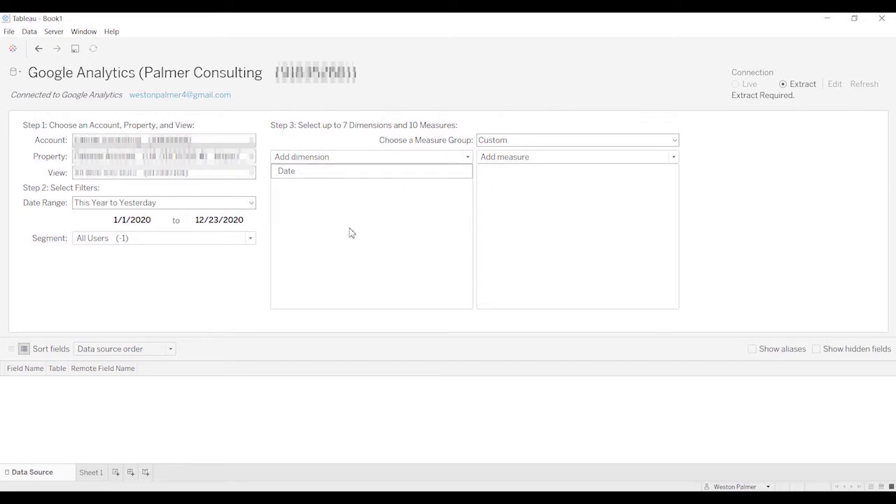
Step: Set the measure group to Page Usage and add Age as a dimension alongside Date
left_click(675, 140)
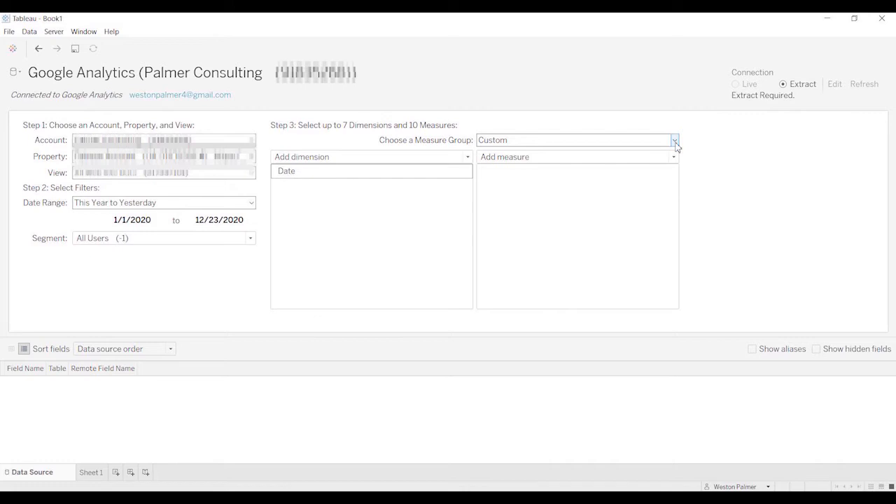
left_click(673, 140)
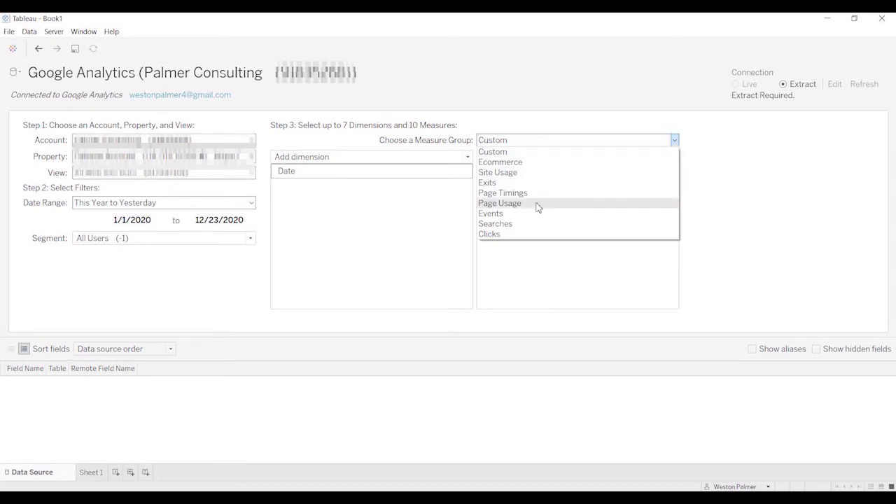
mouse_move(521, 207)
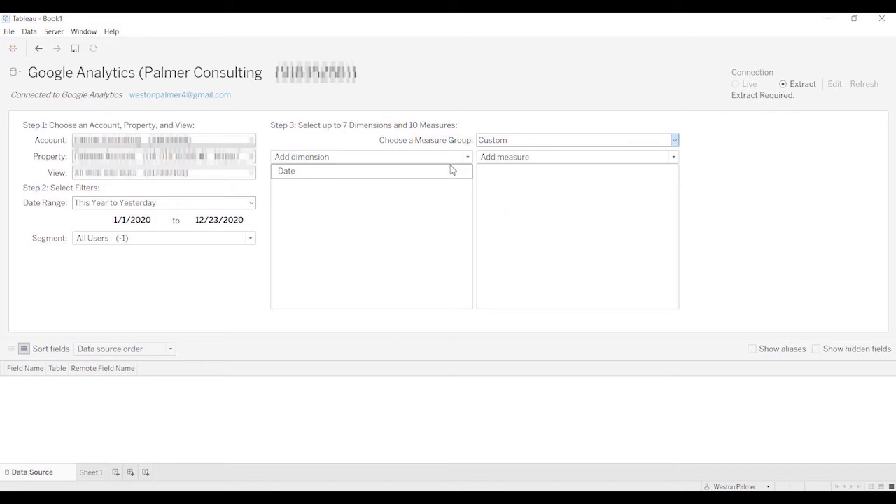
left_click(574, 140)
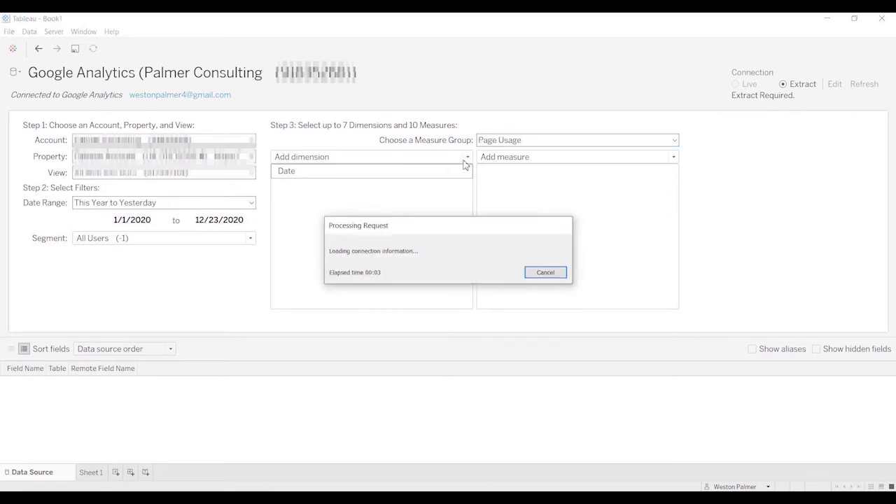
left_click(465, 157)
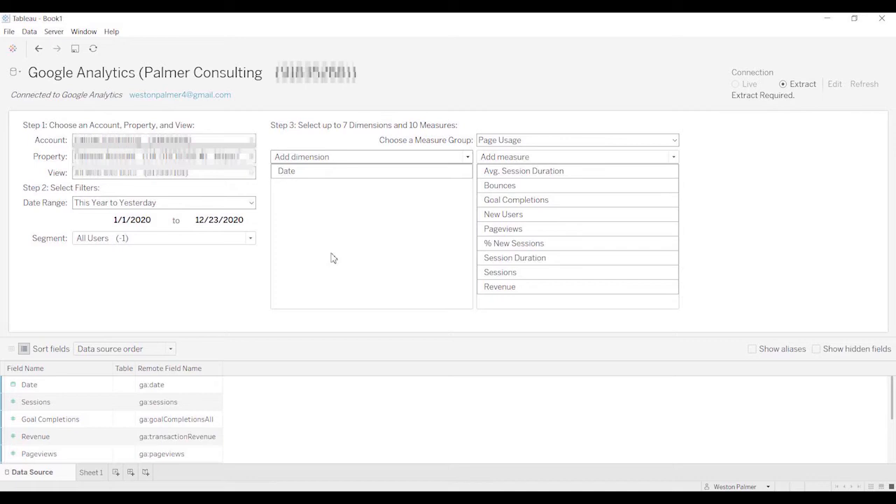
left_click(370, 156)
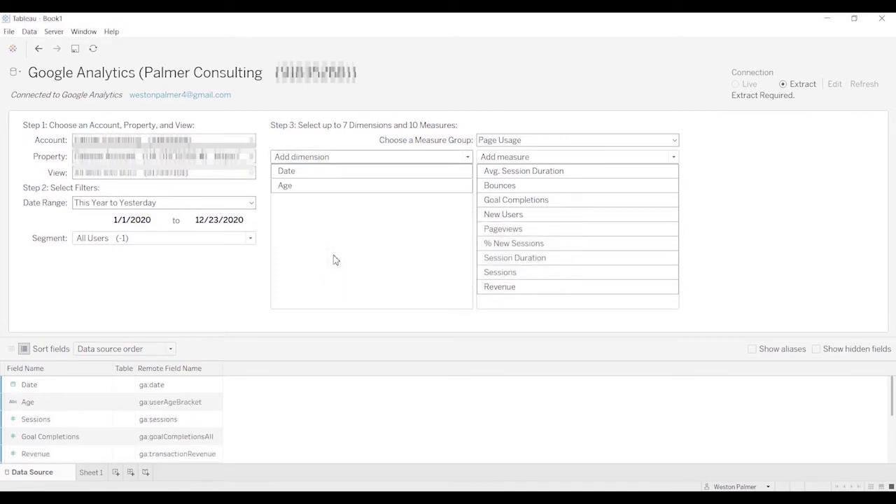
mouse_move(770, 101)
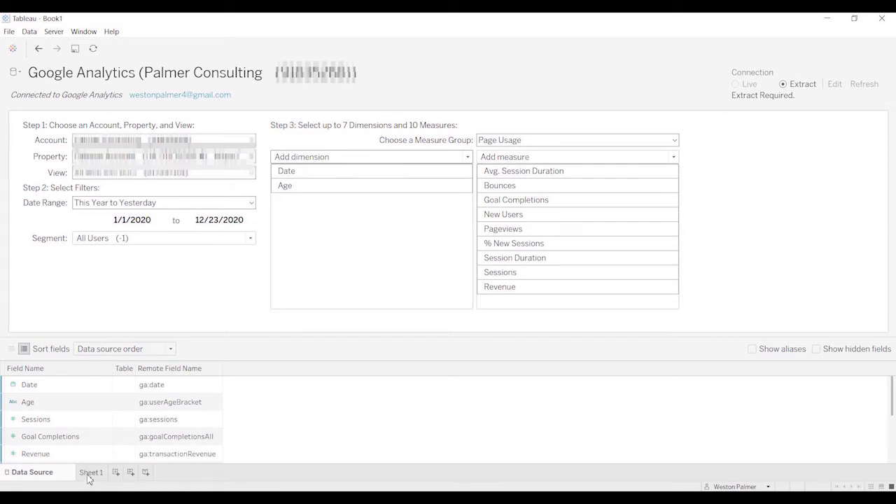
Step: Go back from the Sheet 1 warning to the data source and remove the Age dimension
left_click(91, 472)
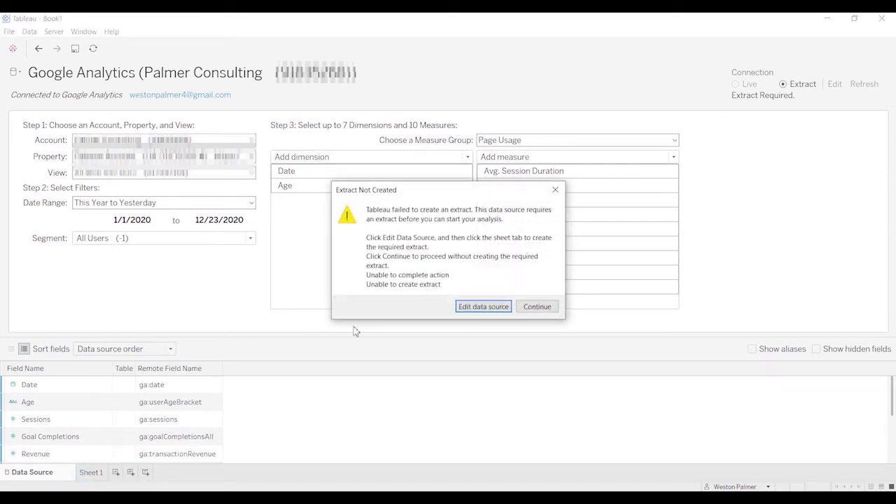
mouse_move(538, 307)
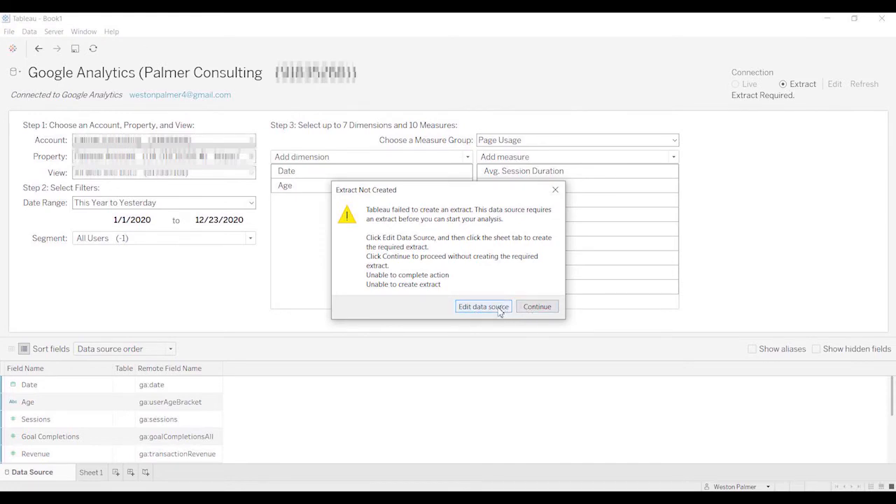
left_click(537, 306)
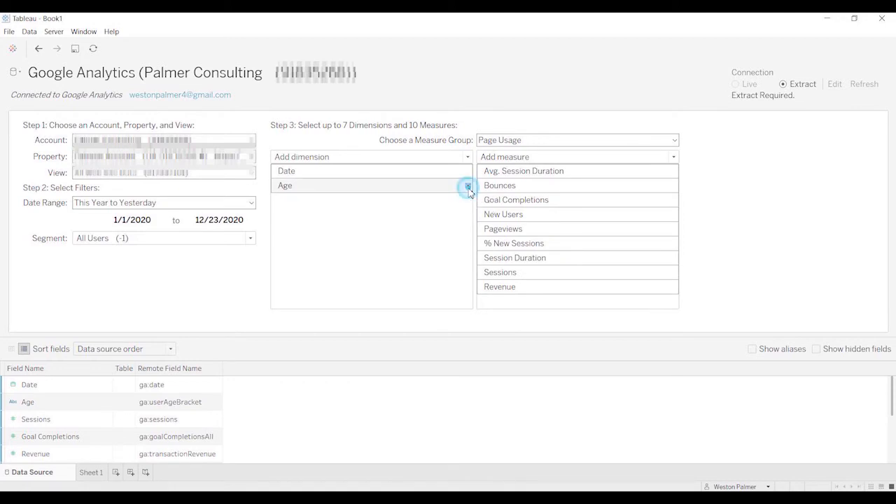
left_click(467, 184)
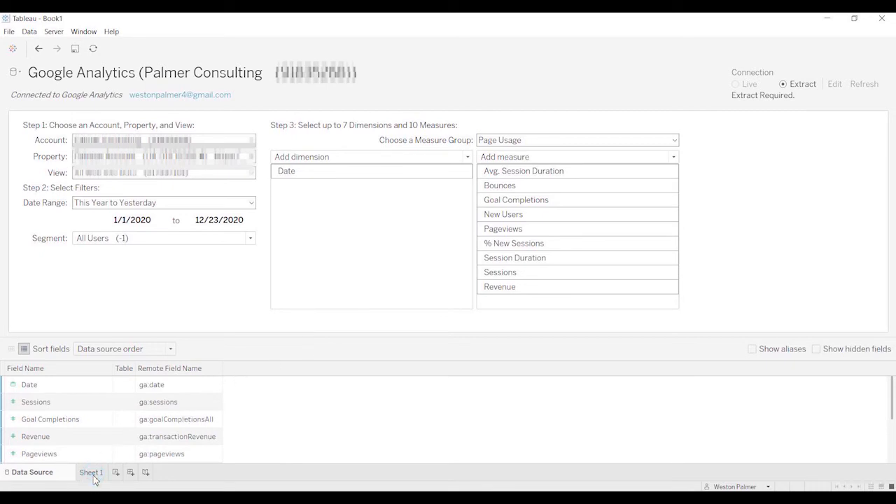
Step: Create the extract by visiting Sheet 1, then return to the data source dimension list
left_click(92, 471)
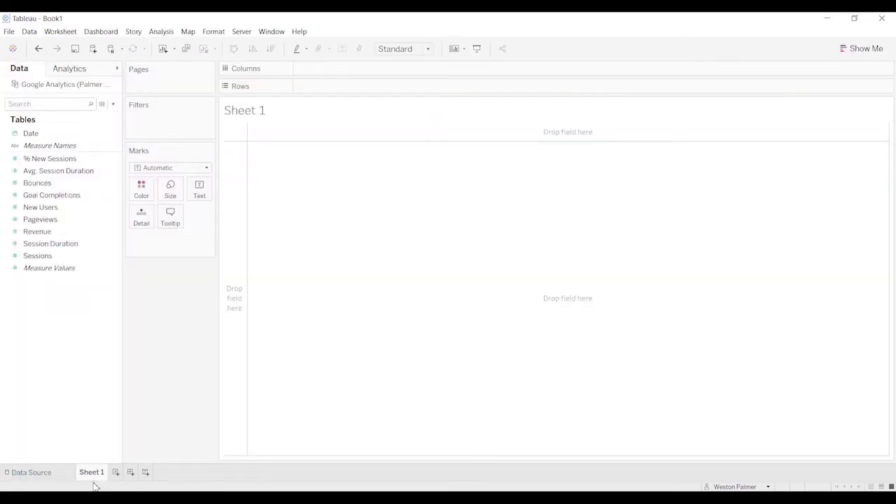
left_click(31, 472)
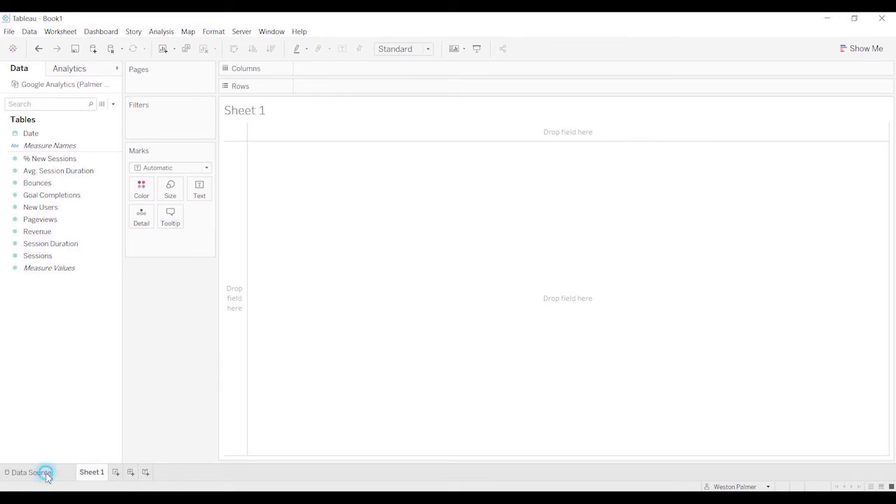
left_click(31, 472)
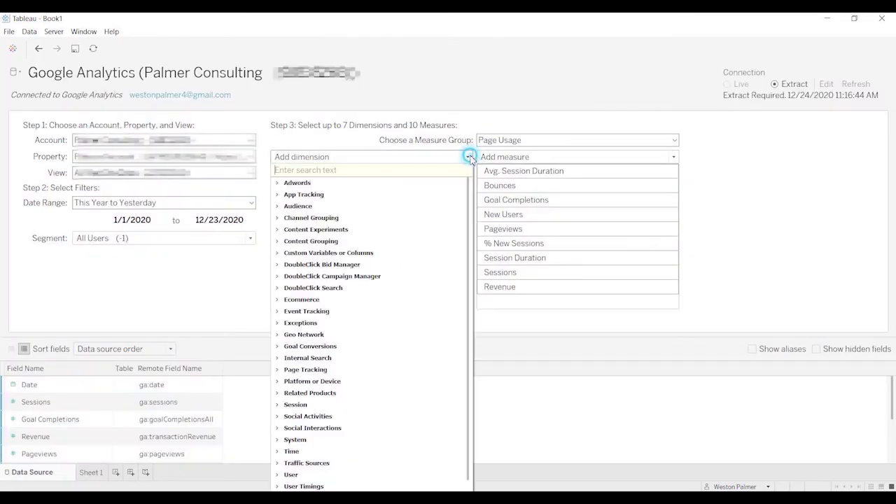
Step: Add Gender as a dimension and move to Sheet 1, hitting an Extract Not Created error
left_click(277, 206)
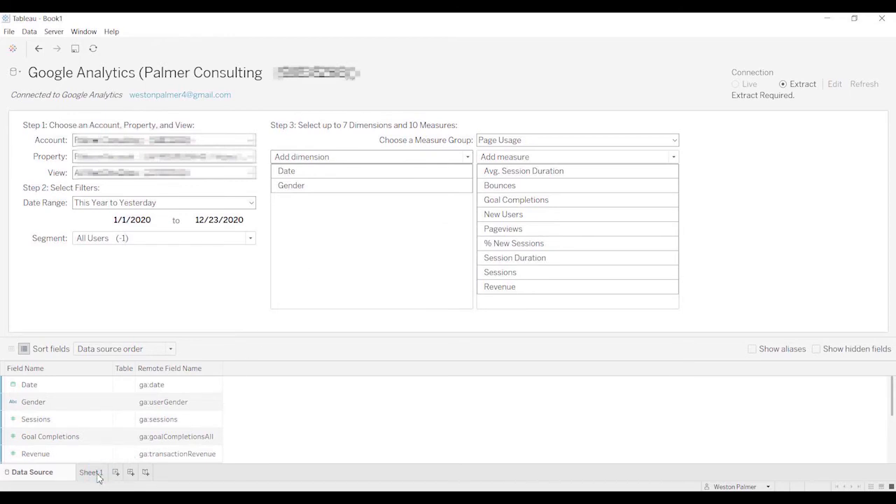
left_click(91, 472)
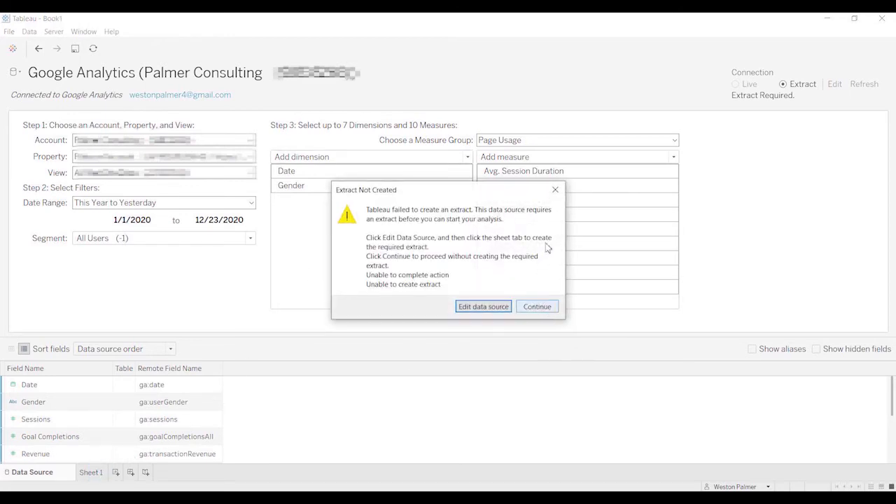
Step: Continue past the extract error to Sheet 1 with Gender among the fields
left_click(537, 306)
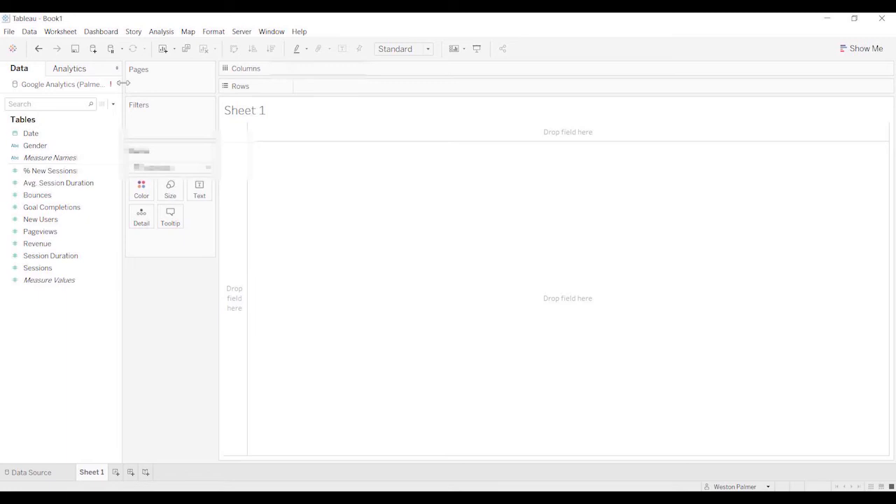
mouse_move(117, 83)
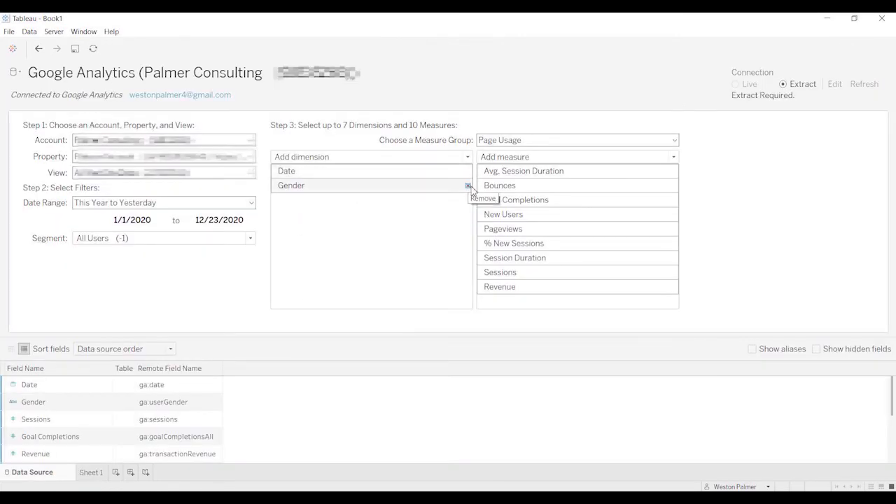
mouse_move(473, 195)
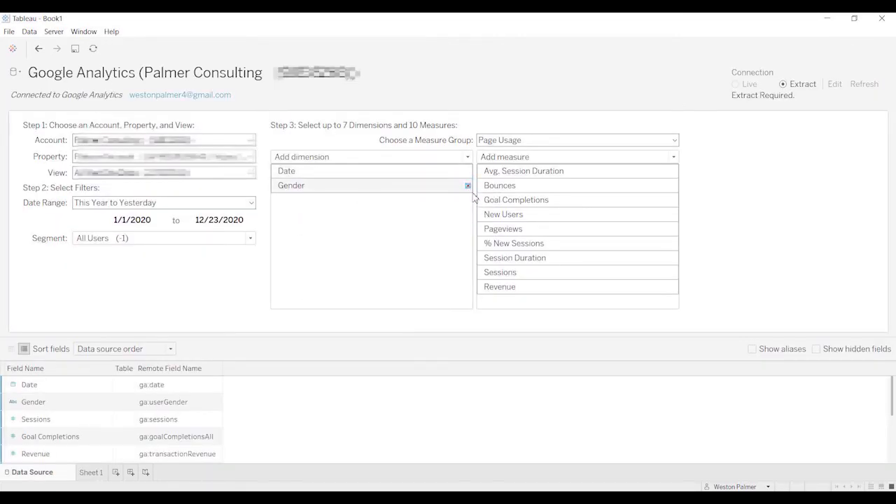
Step: Replace the Gender dimension with Page and move to Sheet 1
left_click(467, 185)
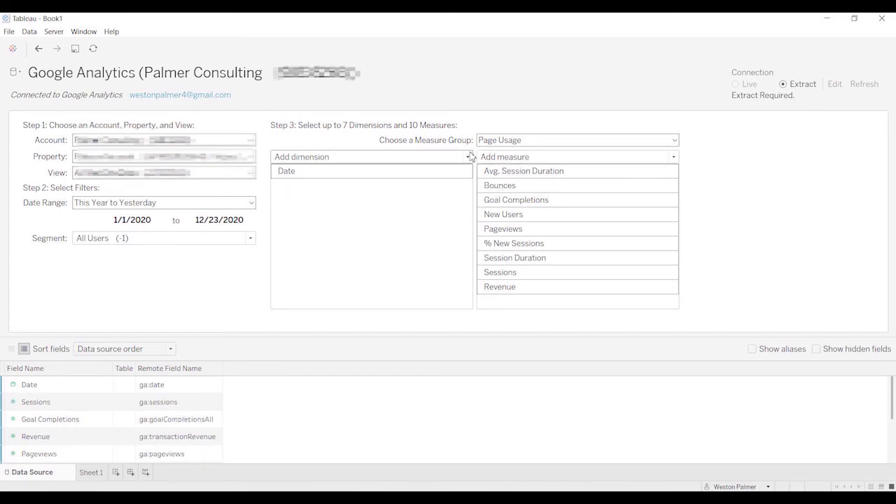
left_click(371, 156)
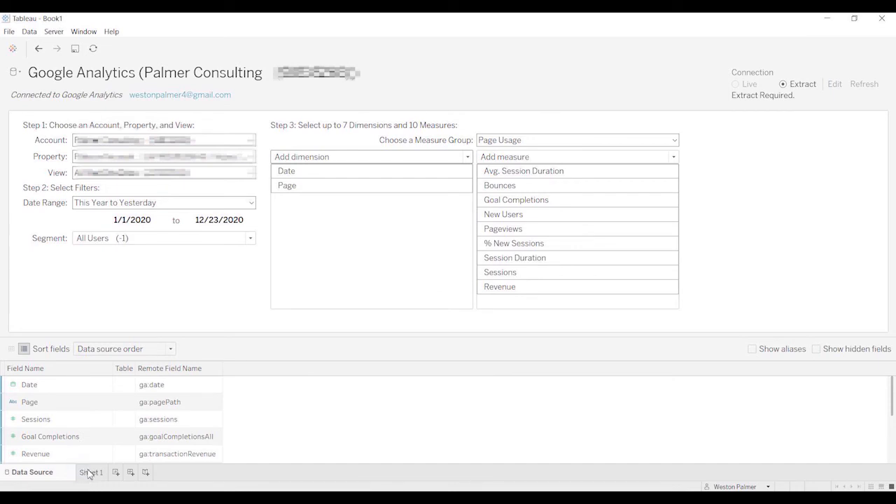
left_click(91, 472)
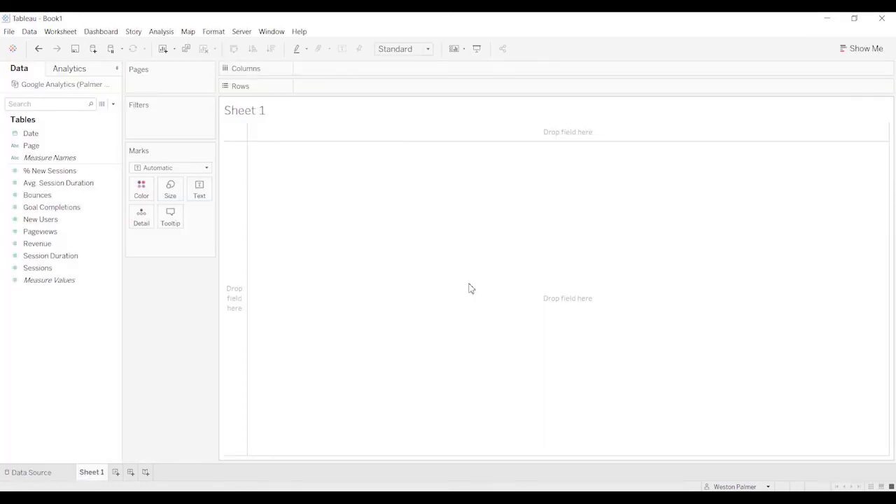
Step: Chart New Users as a line with Date on columns as continuous days across 2020
left_click(31, 146)
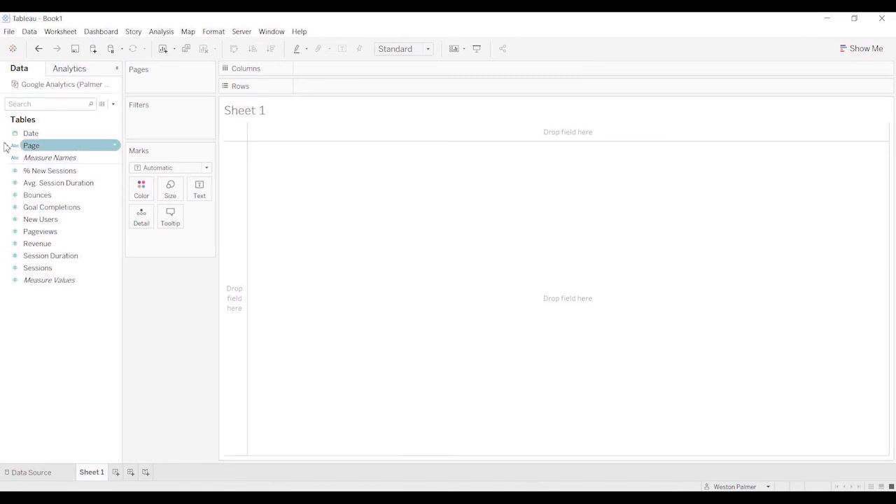
left_click(51, 255)
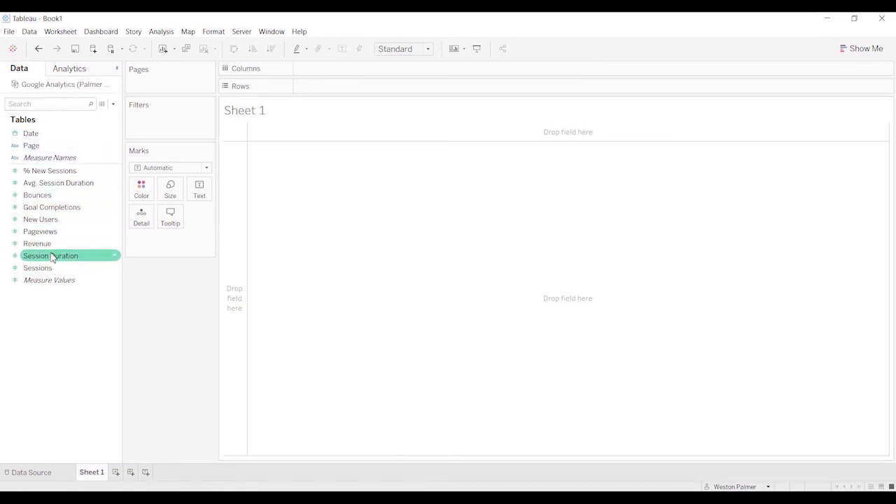
left_click(59, 182)
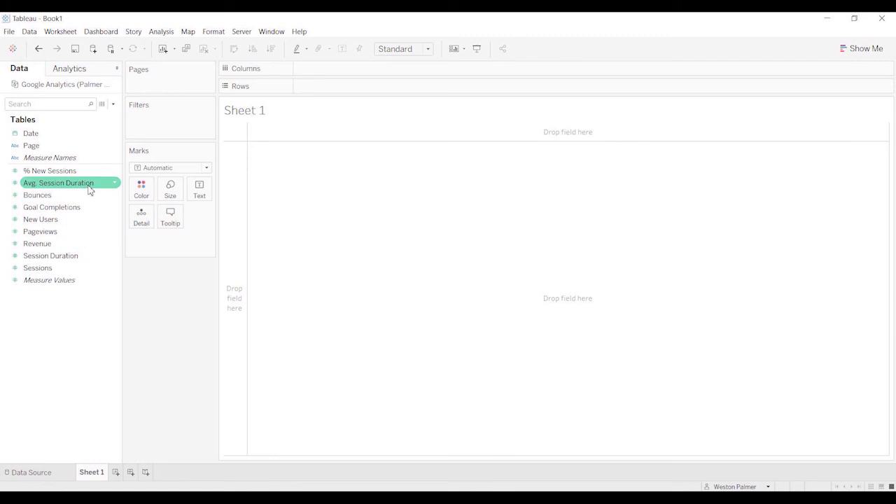
left_click_drag(30, 133, 336, 67)
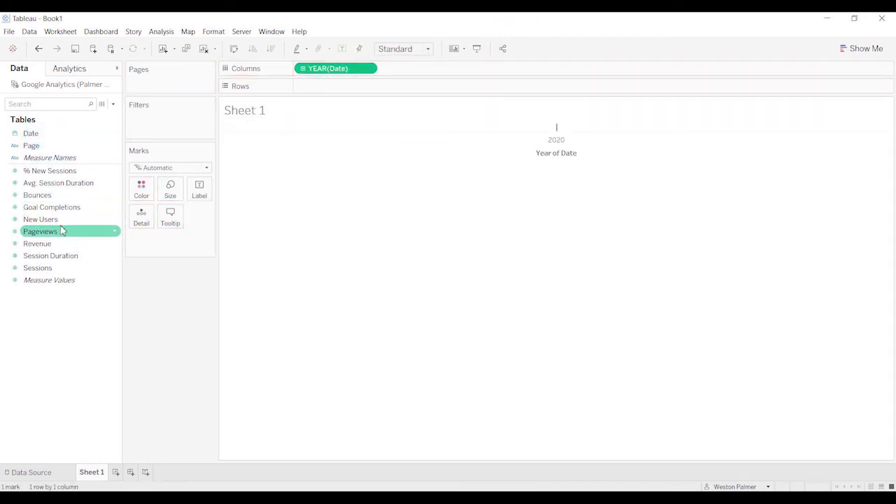
left_click_drag(39, 218, 377, 86)
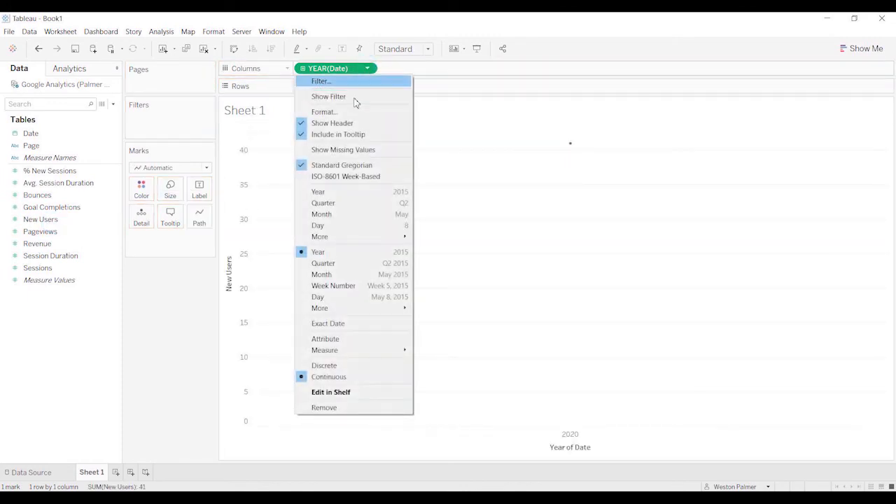
mouse_move(333, 286)
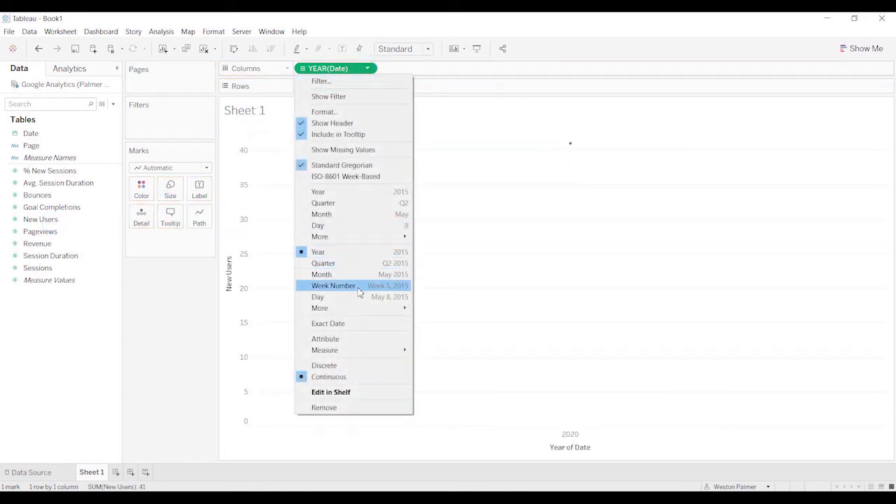
left_click(316, 297)
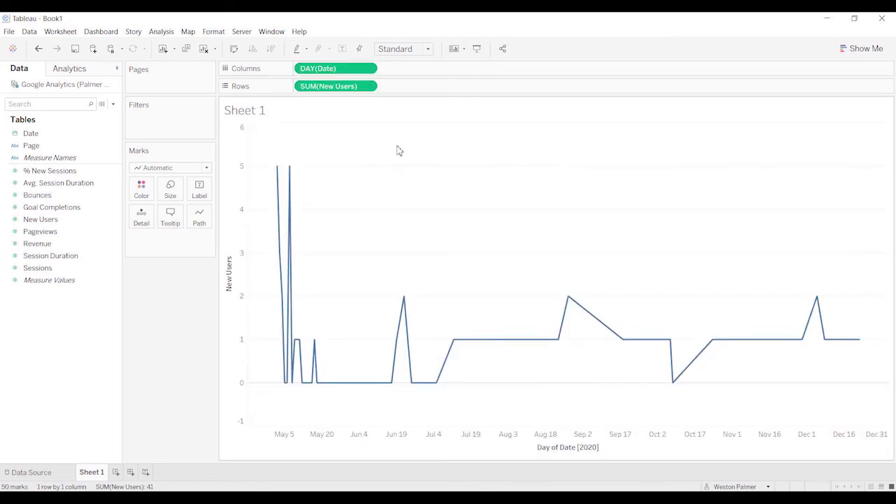
mouse_move(166, 431)
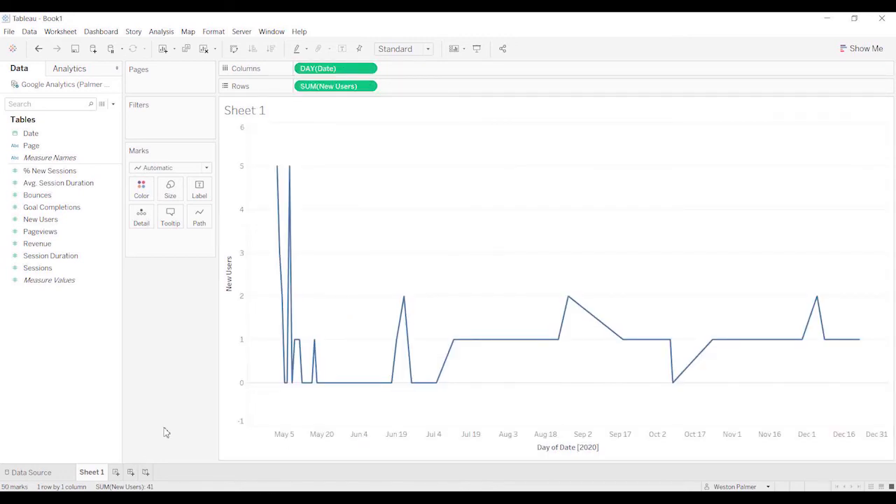
left_click(51, 255)
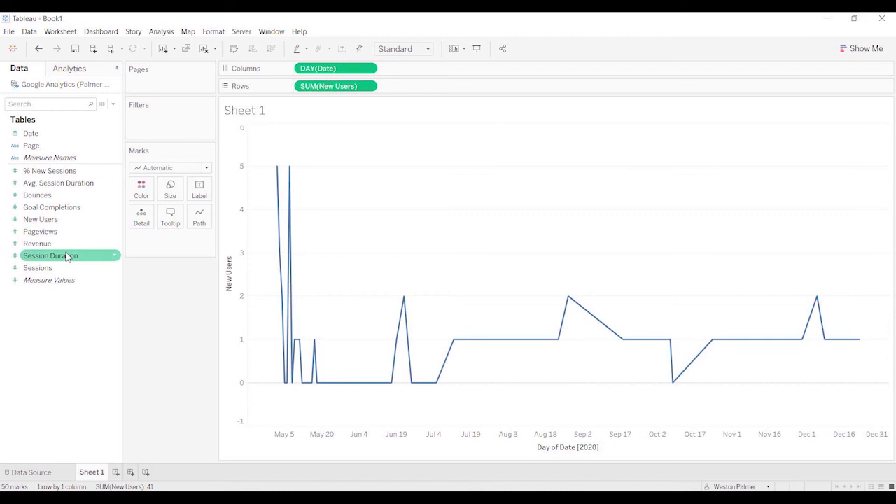
Step: Add Sessions to rows as bars on a dual axis with the New Users line
left_click(39, 219)
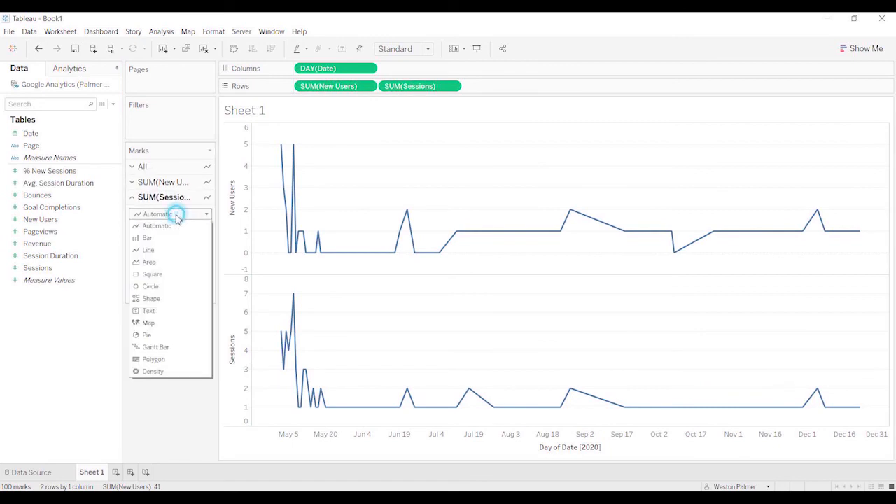
left_click(147, 238)
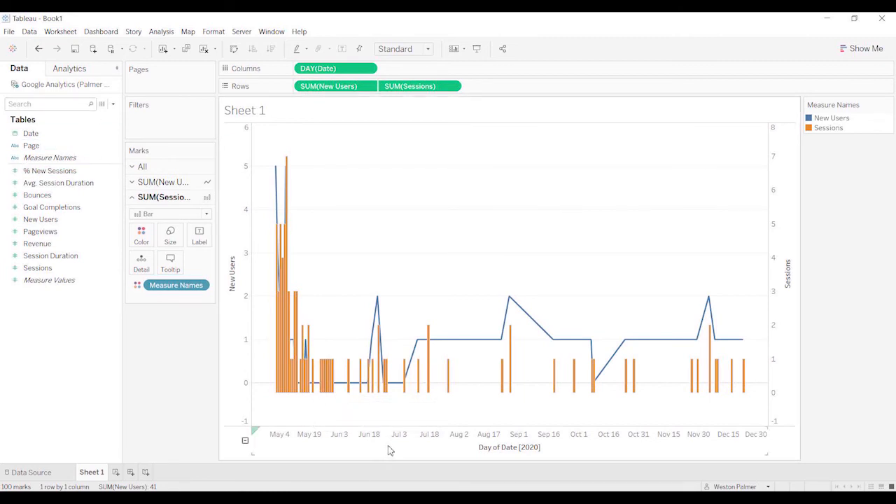
left_click(49, 157)
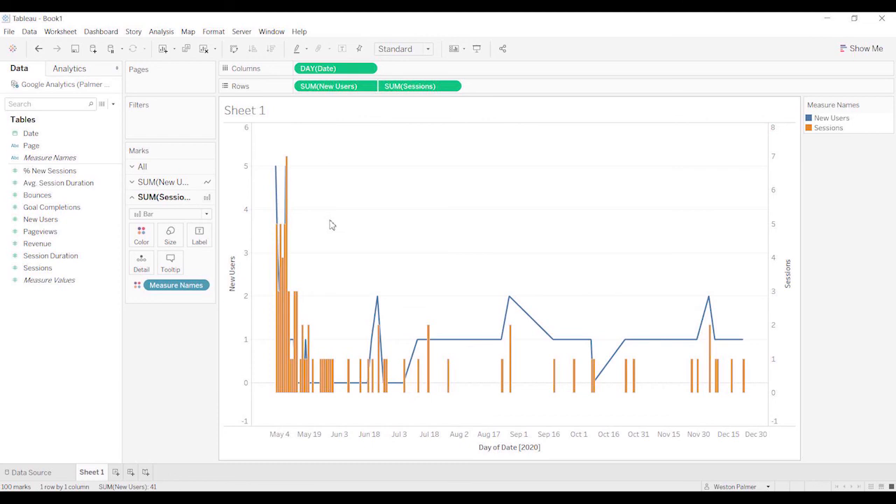
Step: Return to the Google Analytics data source page with Date and Page dimensions
left_click(30, 472)
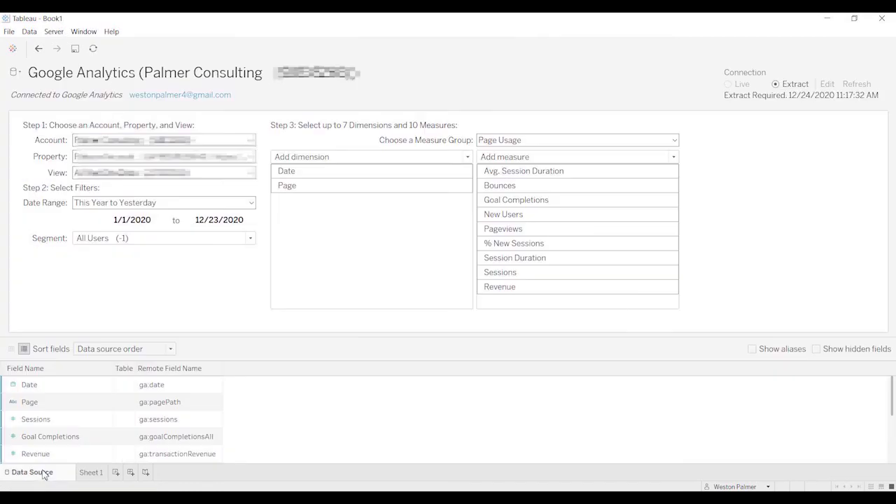
mouse_move(666, 199)
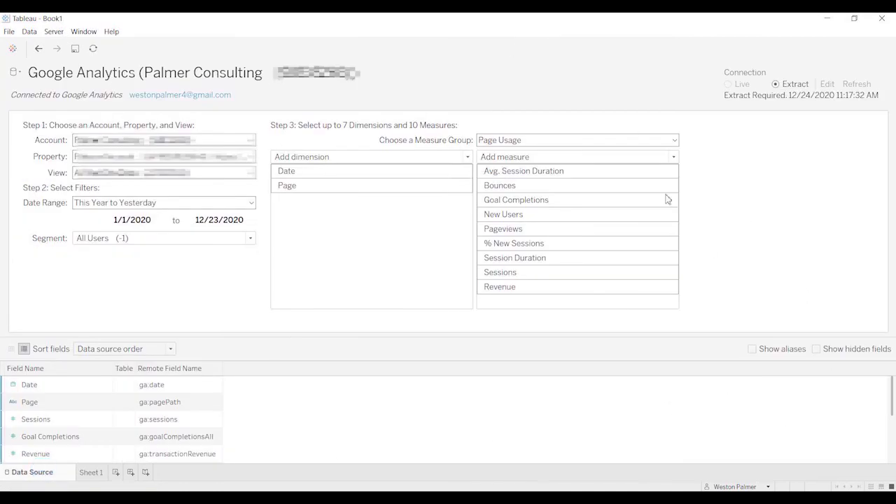
mouse_move(343, 314)
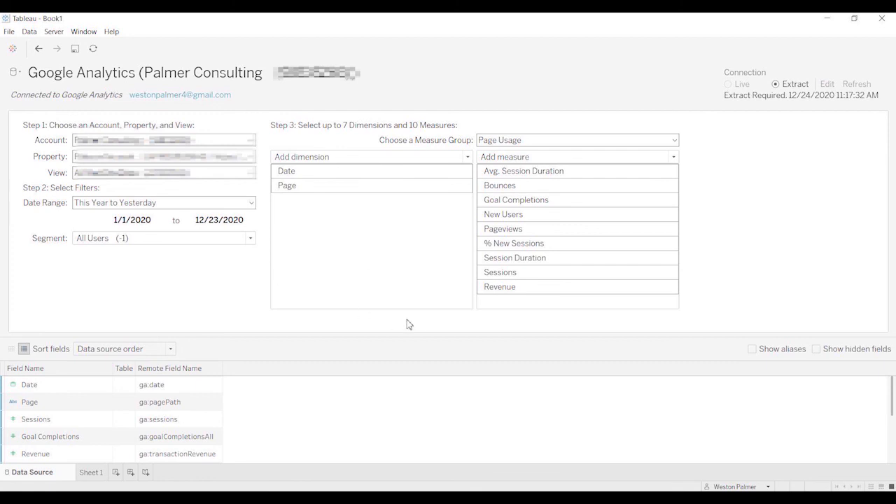
mouse_move(538, 324)
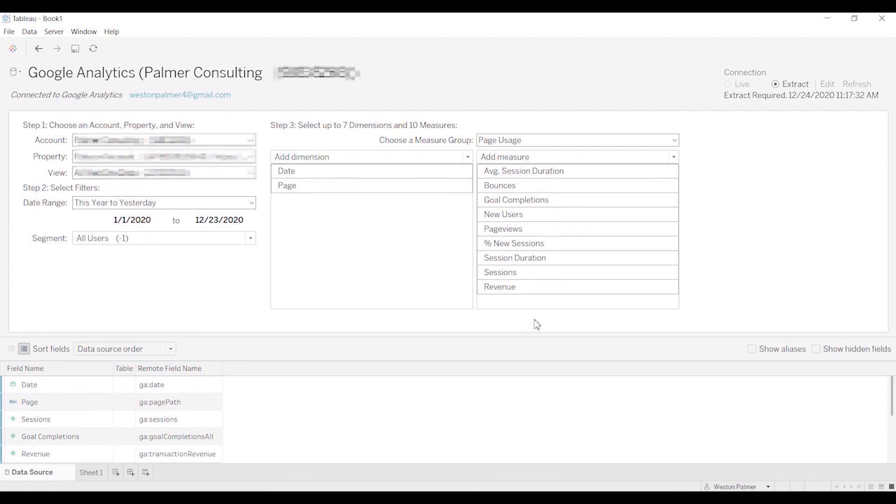
mouse_move(537, 324)
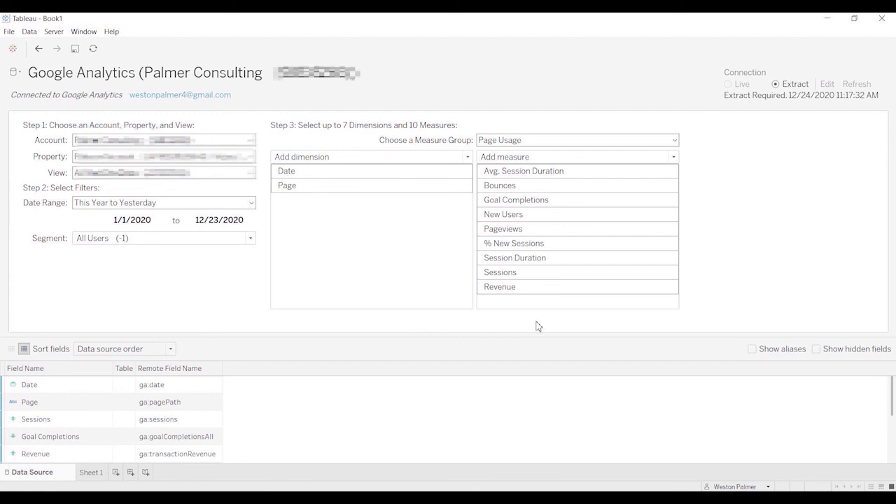